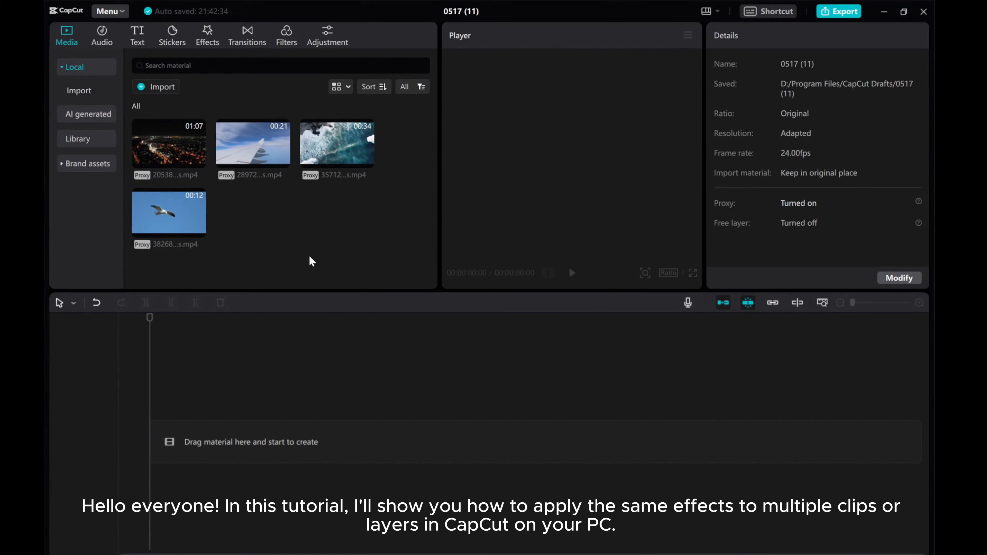
mouse_move(286, 247)
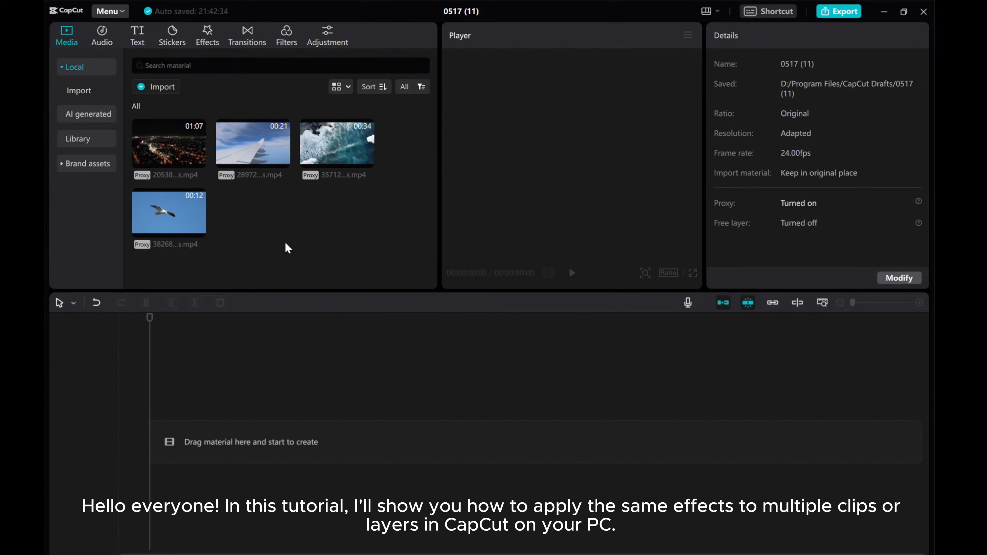
mouse_move(260, 240)
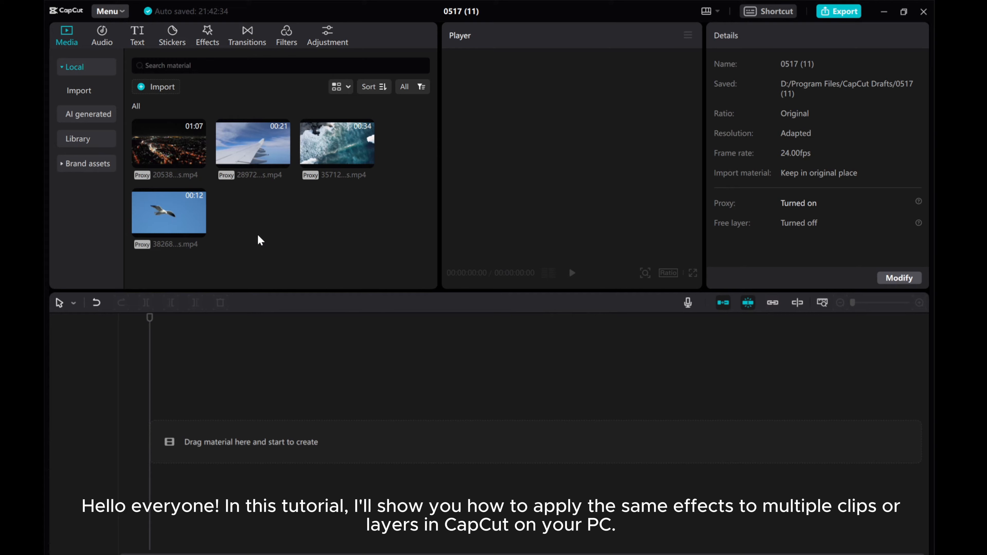
mouse_move(264, 161)
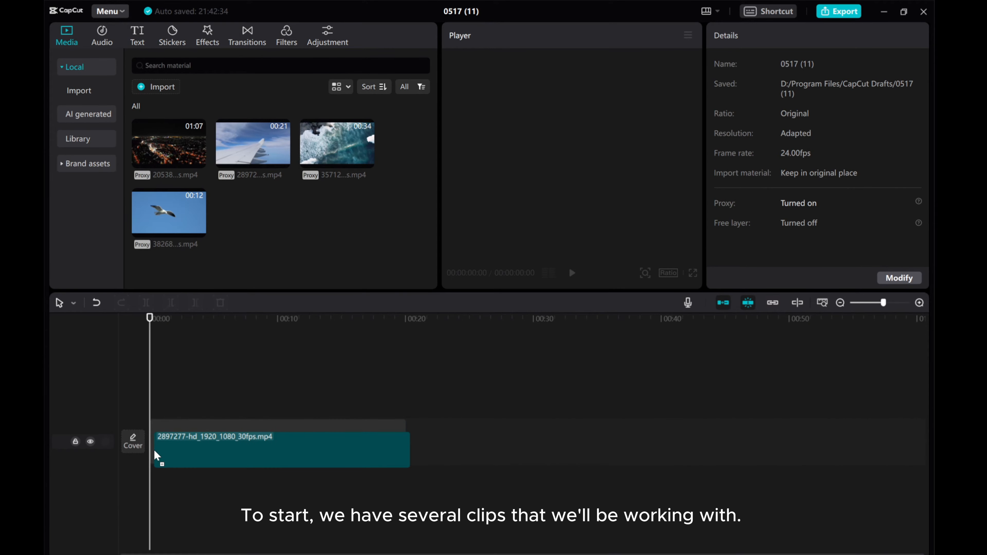
Step: Place the wing, ocean, city and seagull clips across three timeline layers
click(252, 143)
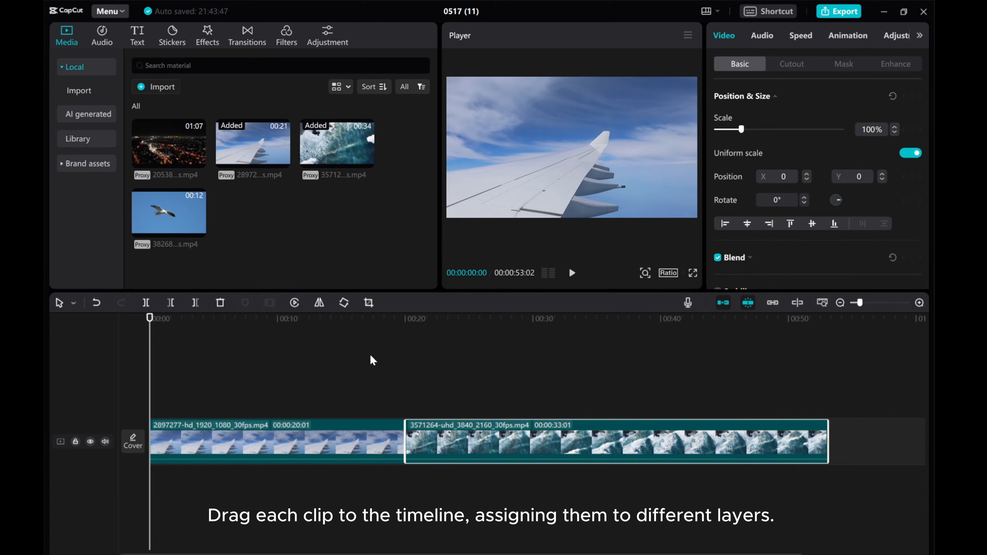
mouse_move(175, 139)
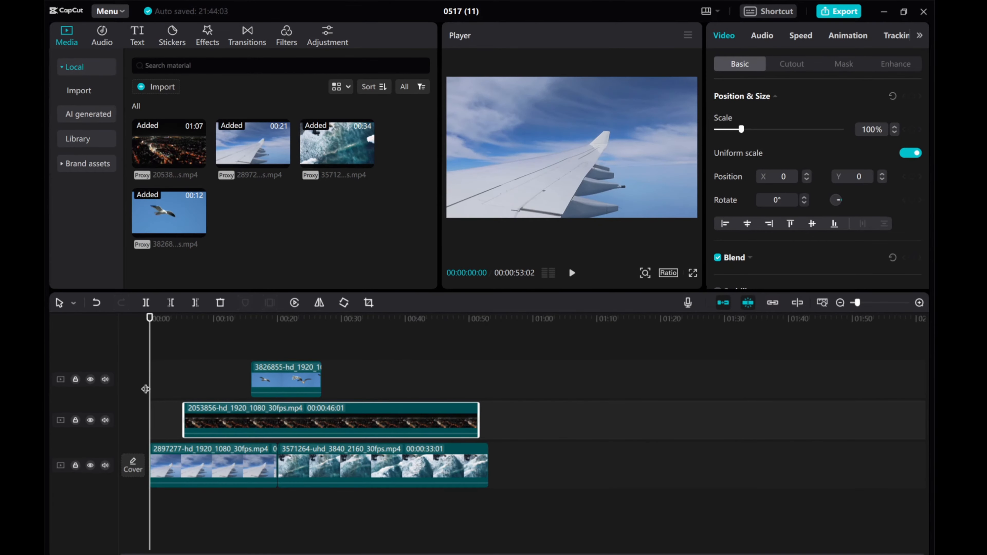
click(211, 466)
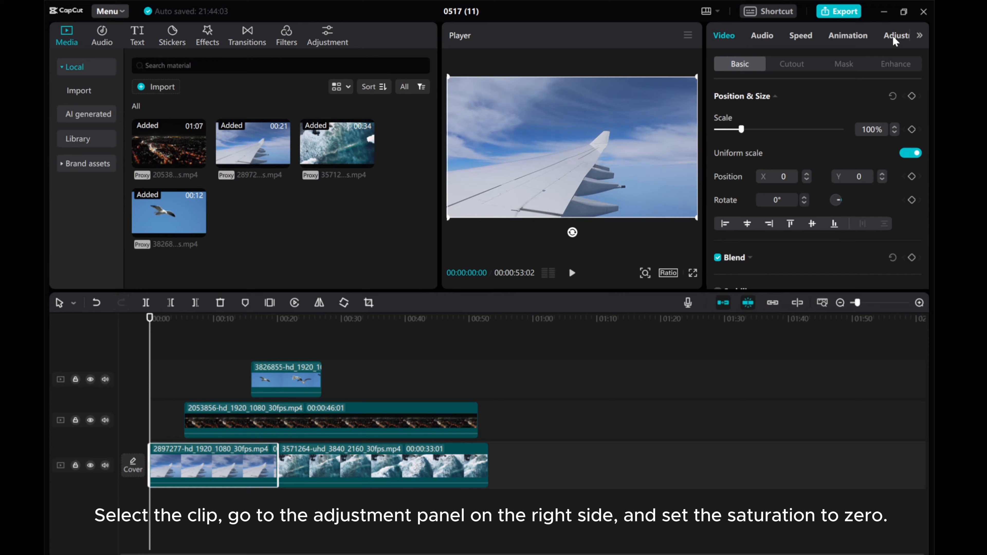
Step: Drag the wing clip's Saturation to minimum in the Adjustment settings
click(895, 35)
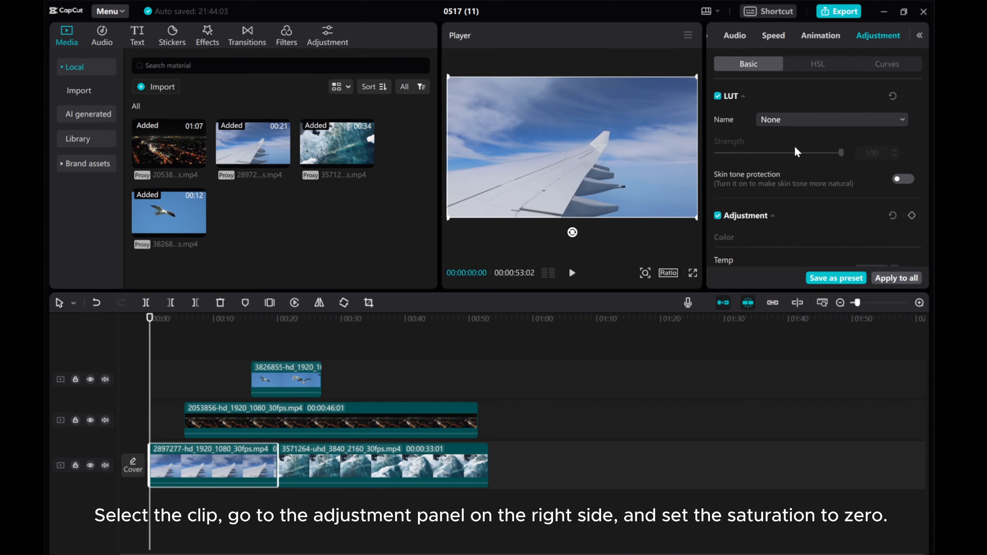
scroll(down, 3)
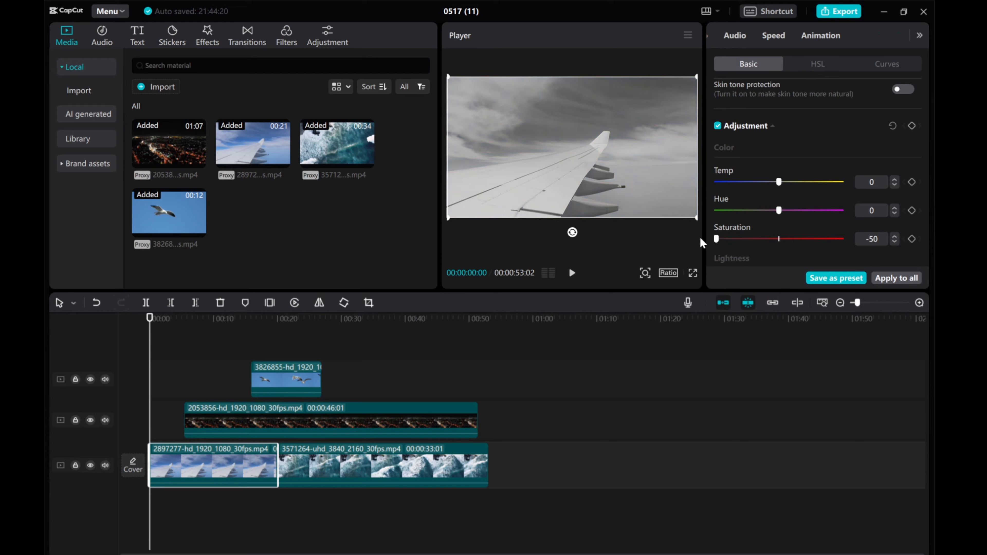
click(886, 64)
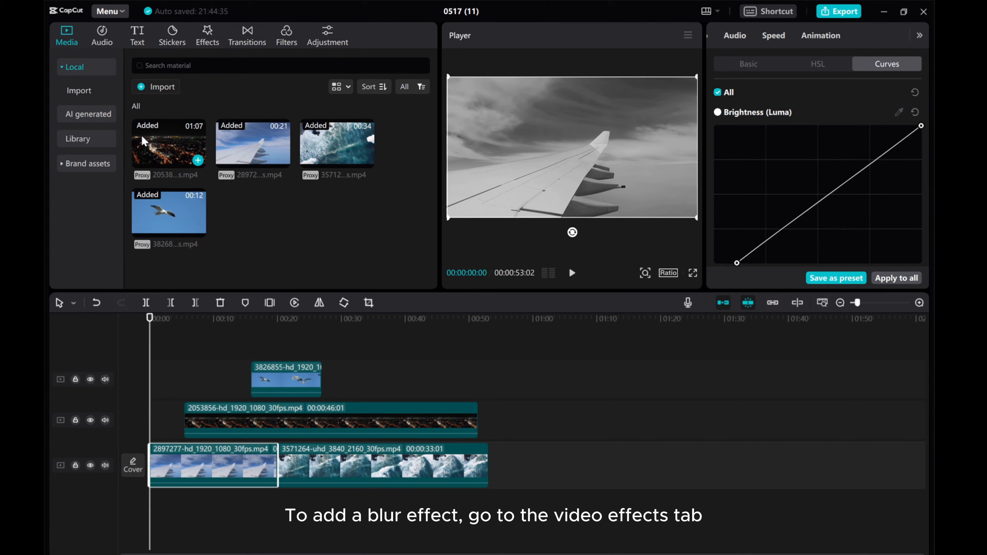
Step: Add the Blur effect from Video effects > Favorites to the wing clip
click(208, 31)
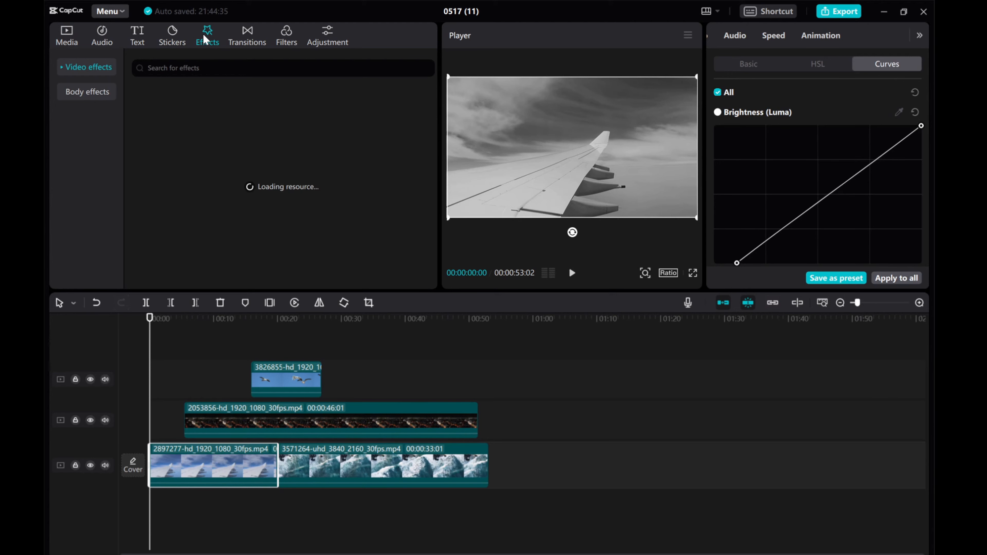
click(86, 67)
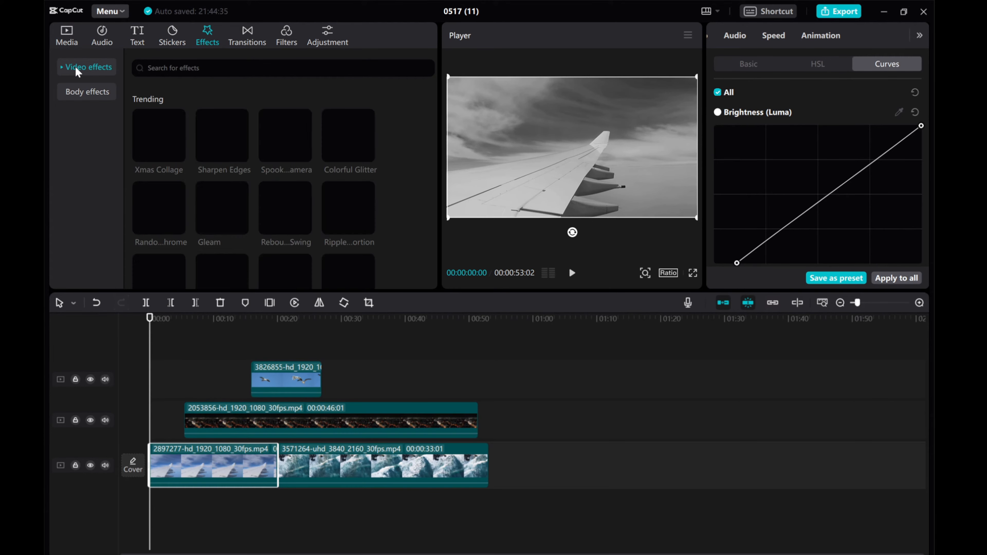
click(87, 67)
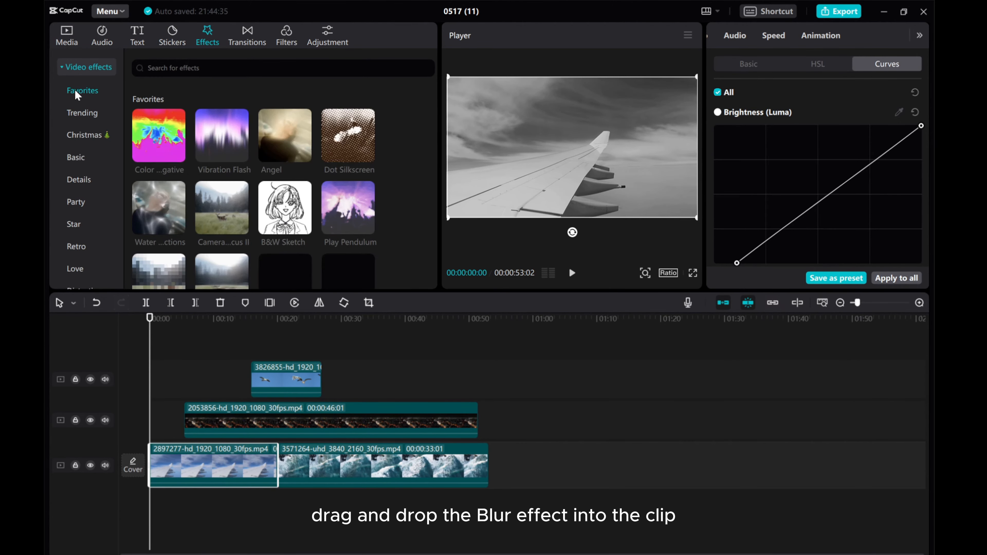
scroll(down, 3)
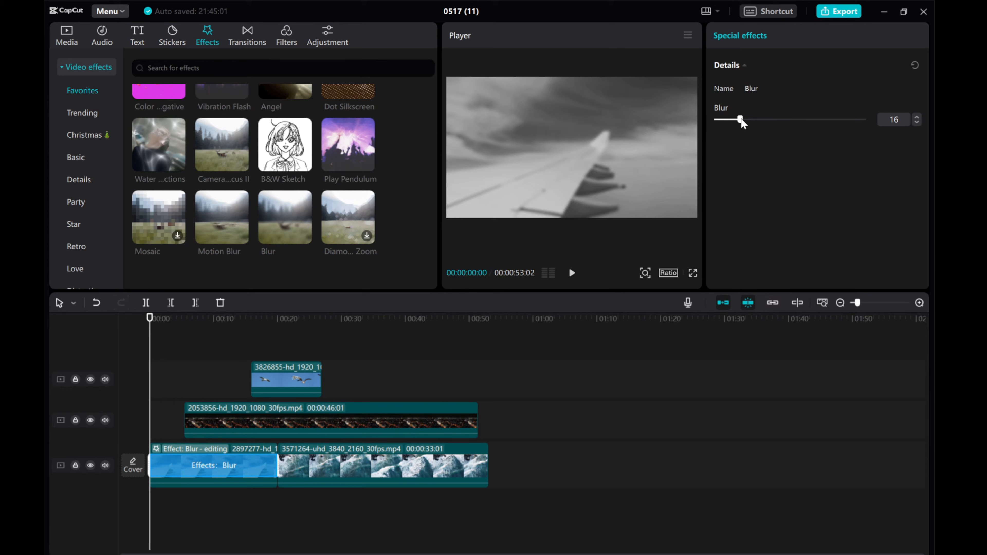
mouse_move(695, 207)
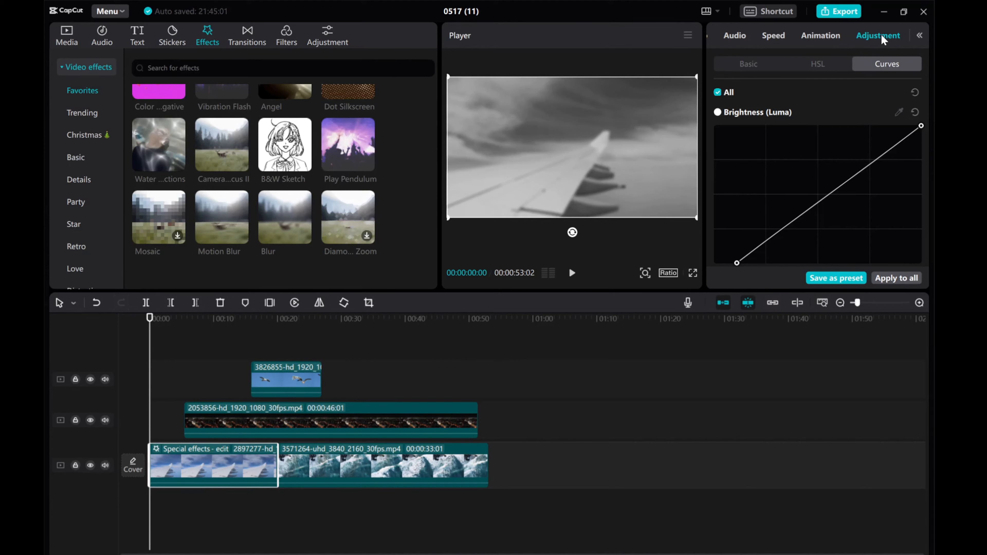
mouse_move(909, 280)
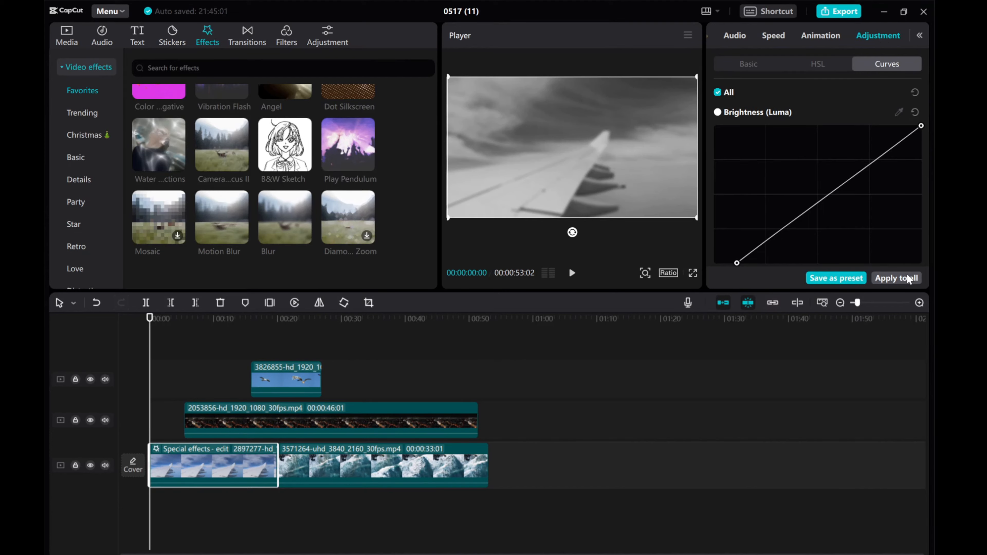
Step: Use Apply to all to copy the wing clip's black-and-white adjustment to every clip
click(897, 278)
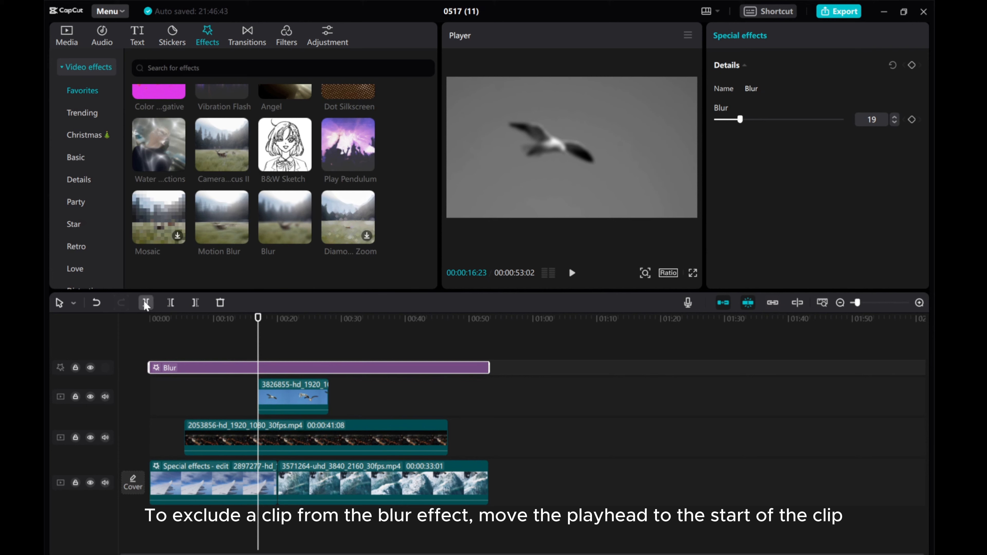
Step: Split the Blur layer at the seagull clip's start and end points
click(146, 302)
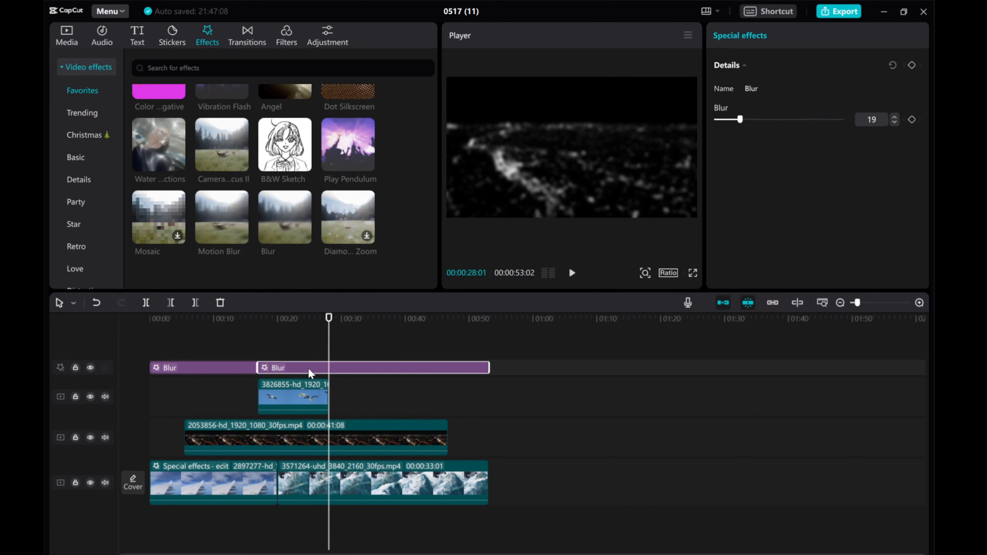
click(145, 302)
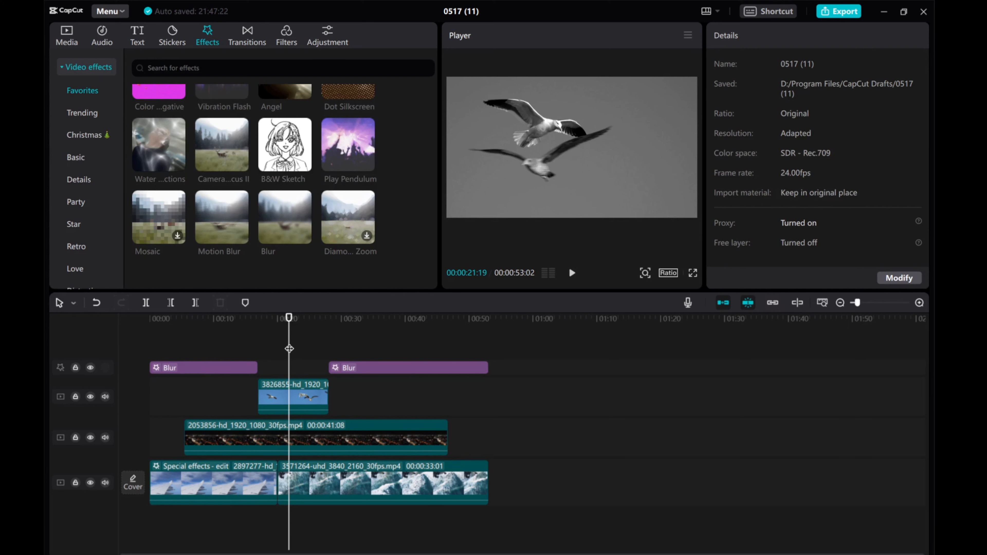
mouse_move(300, 352)
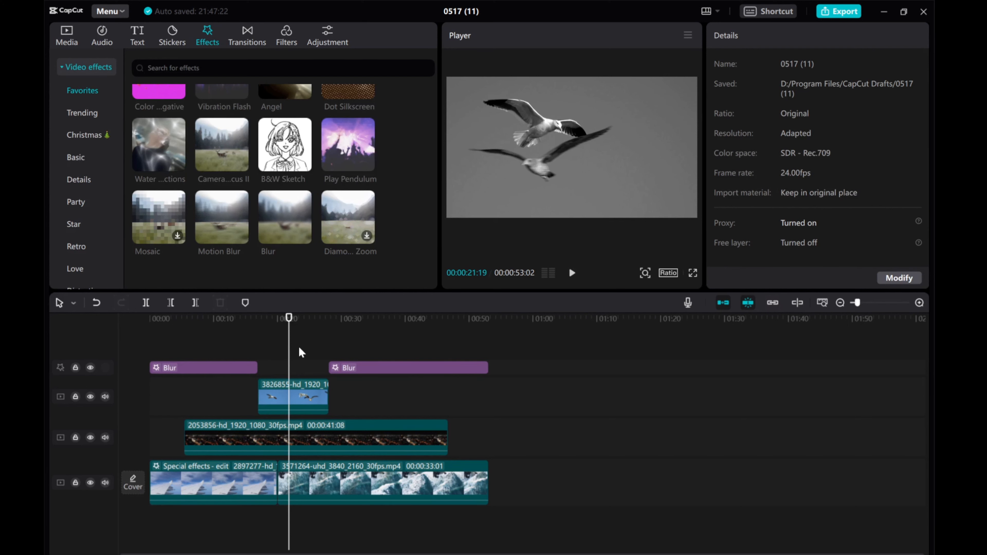